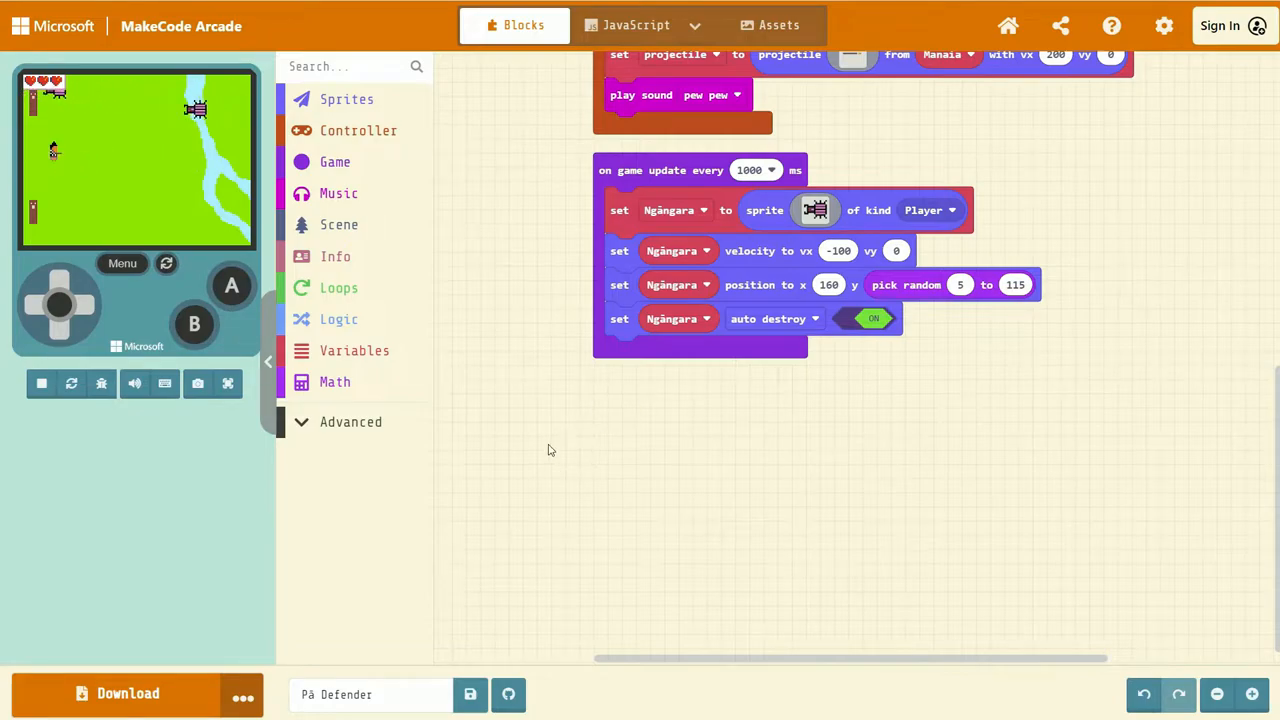
mouse_move(292, 474)
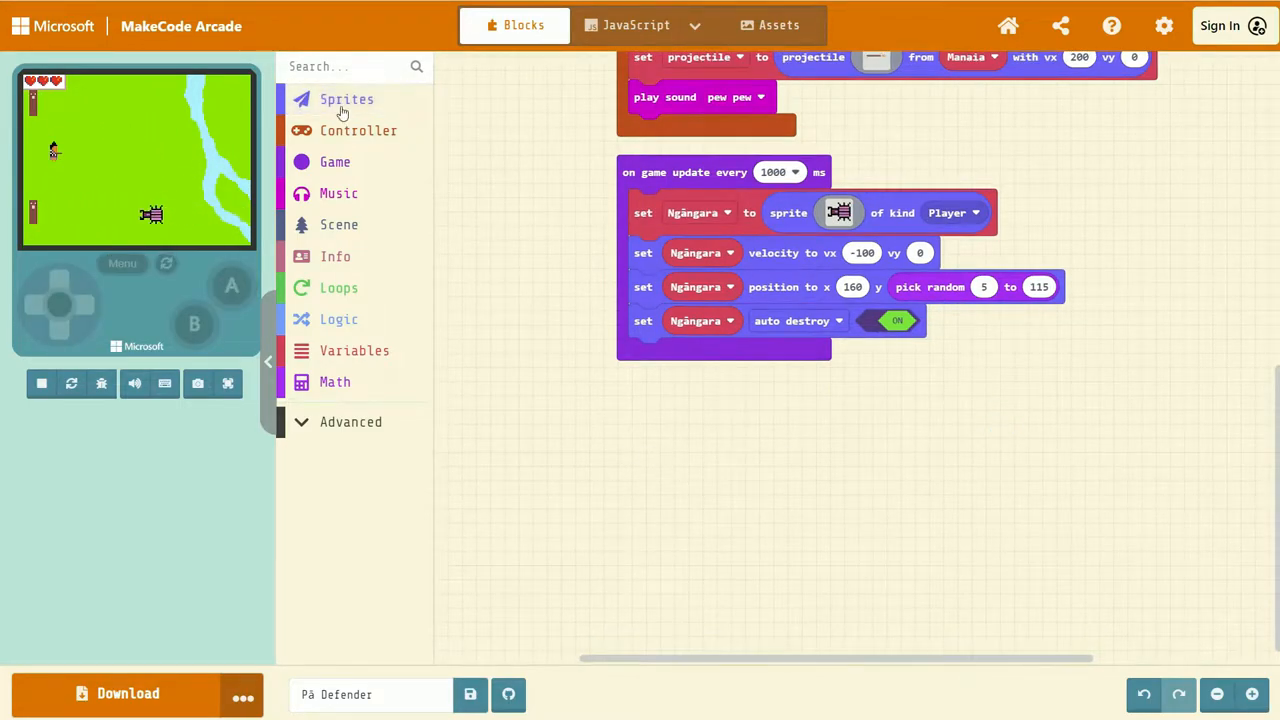
- Bring in an empty 'on sprite of kind Player overlaps otherSprite of kind Player' event from Sprites
click(348, 100)
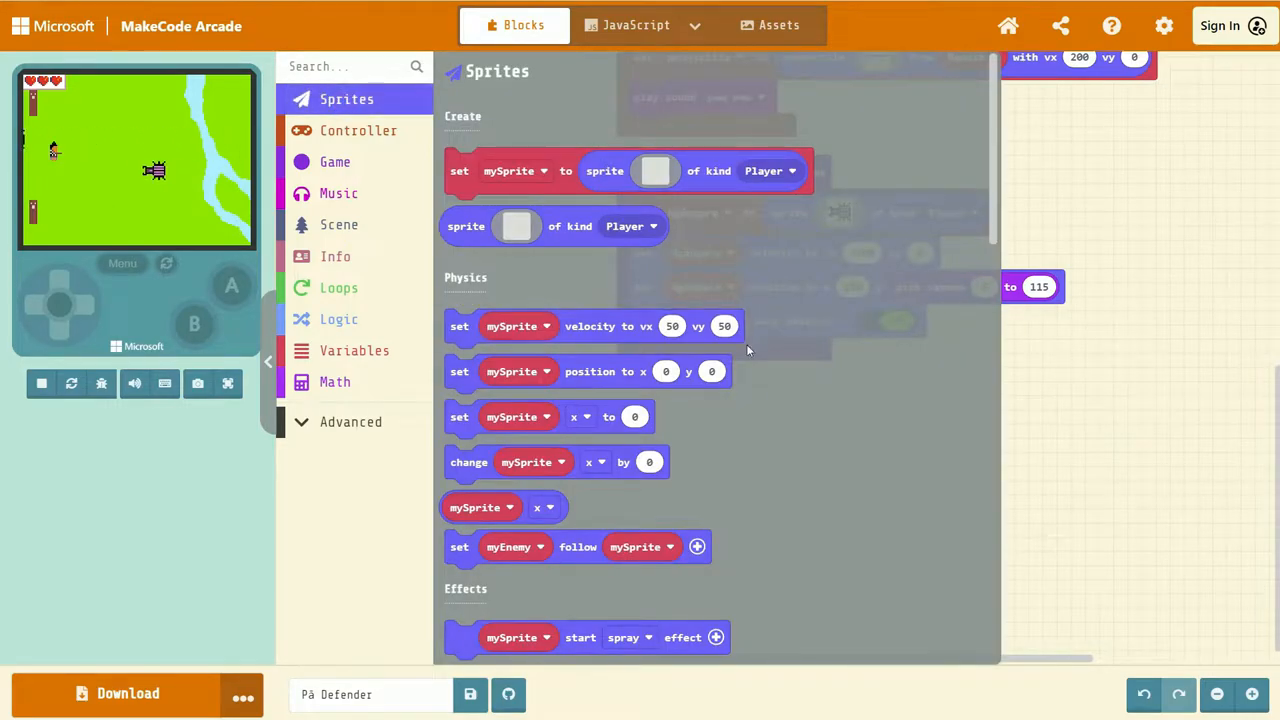
scroll(down, 3)
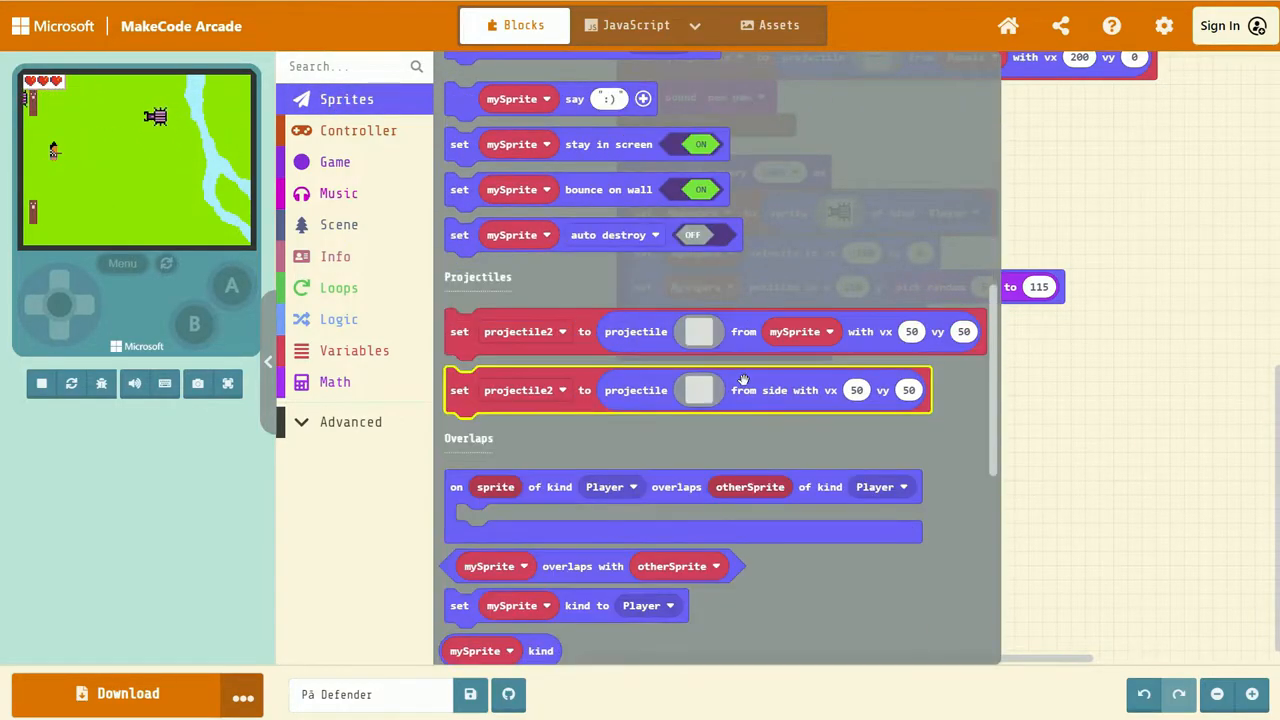
scroll(down, 3)
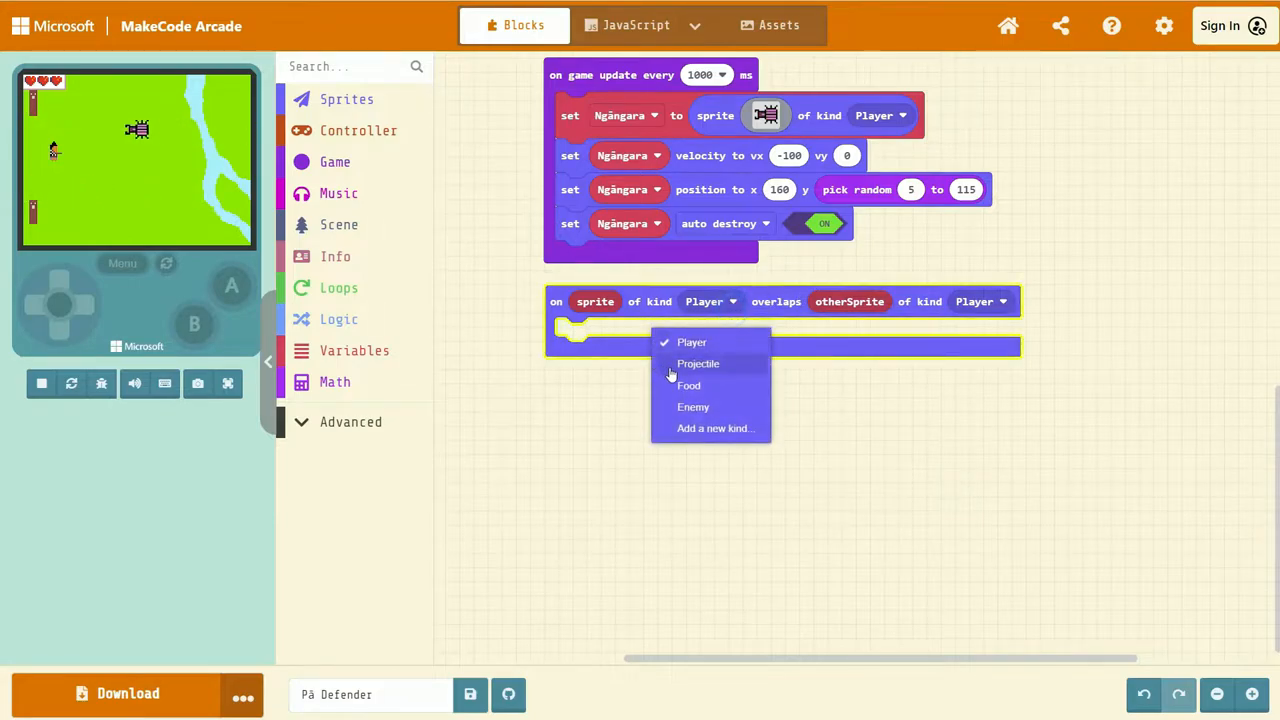
- Change the overlap kinds to Projectile for sprite and Enemy for otherSprite
click(698, 364)
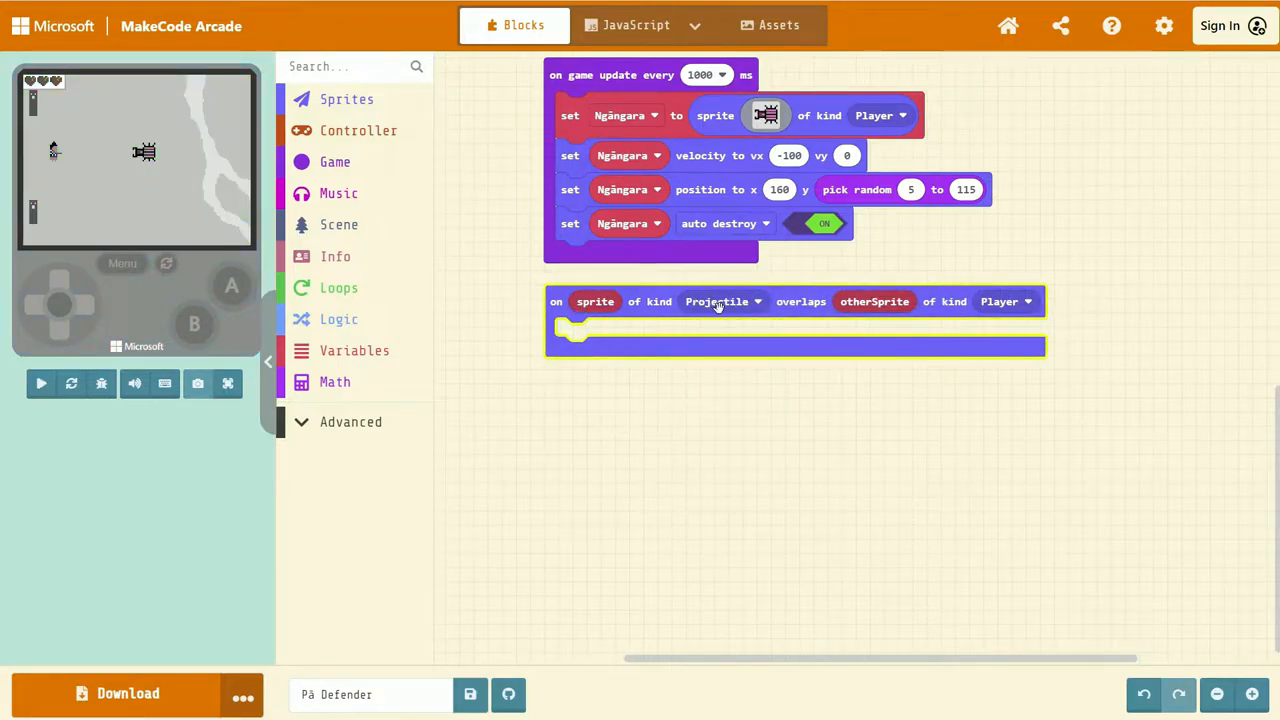
click(40, 384)
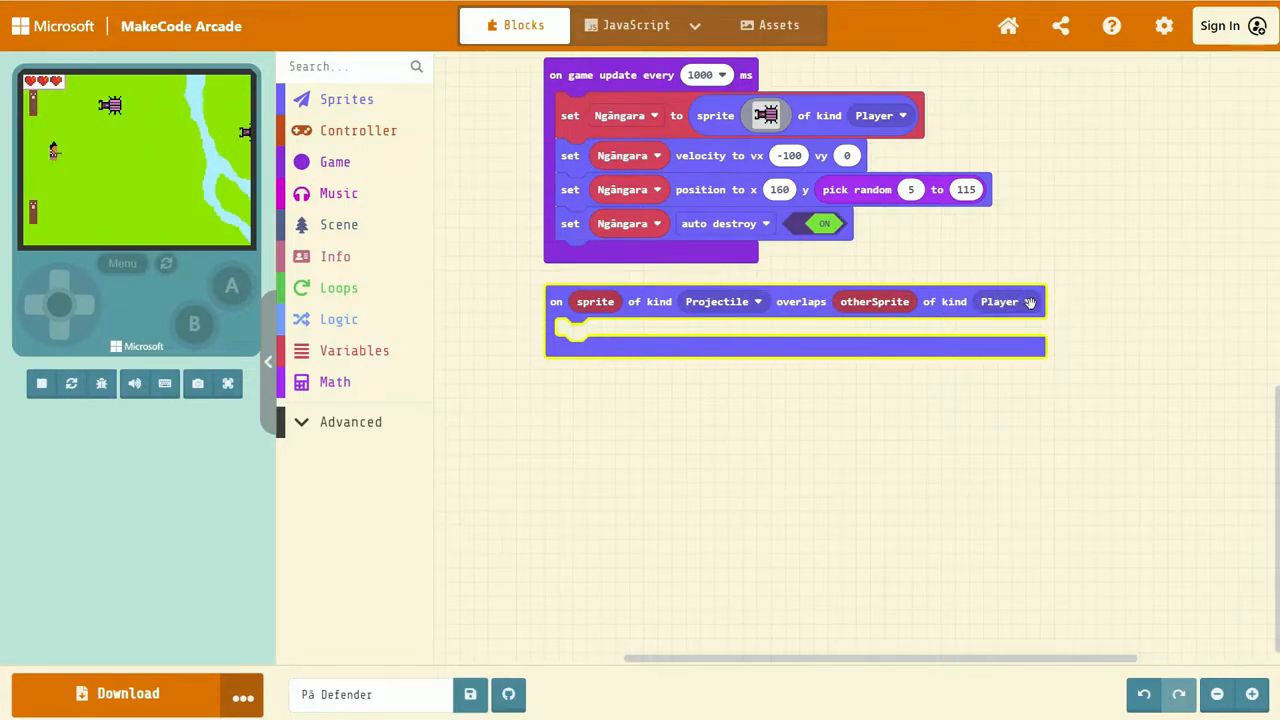
click(1000, 300)
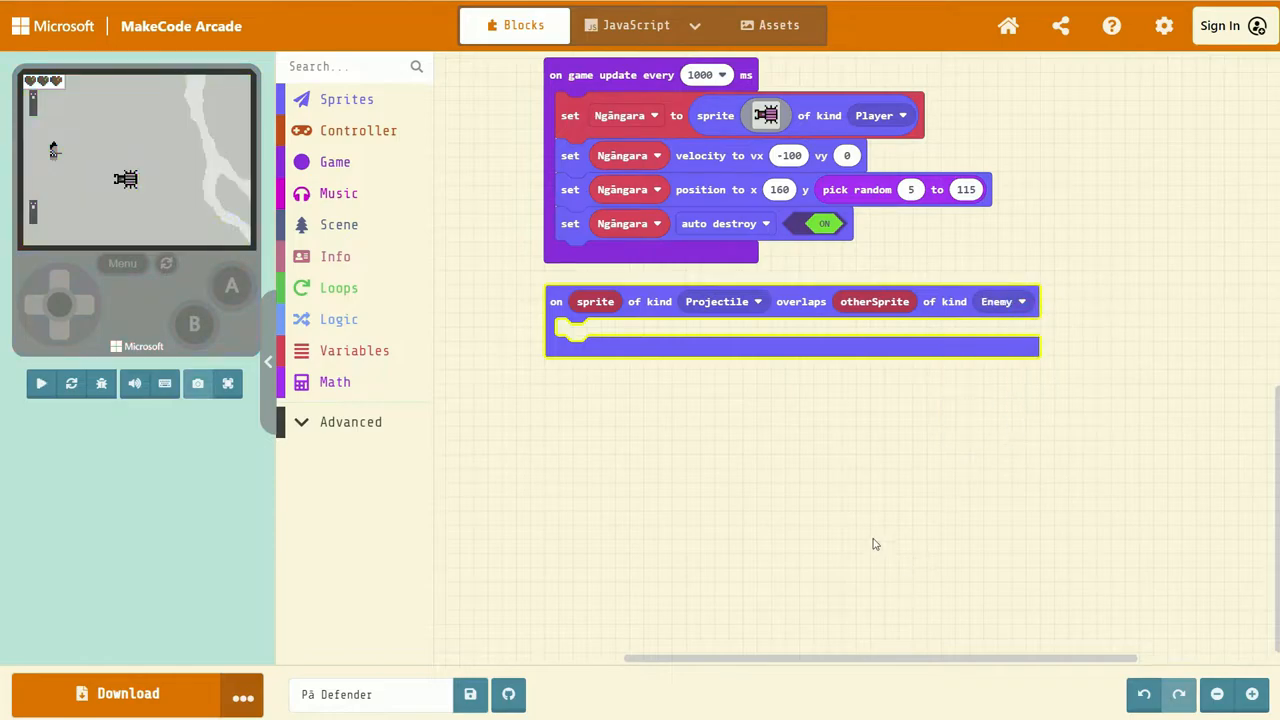
click(40, 384)
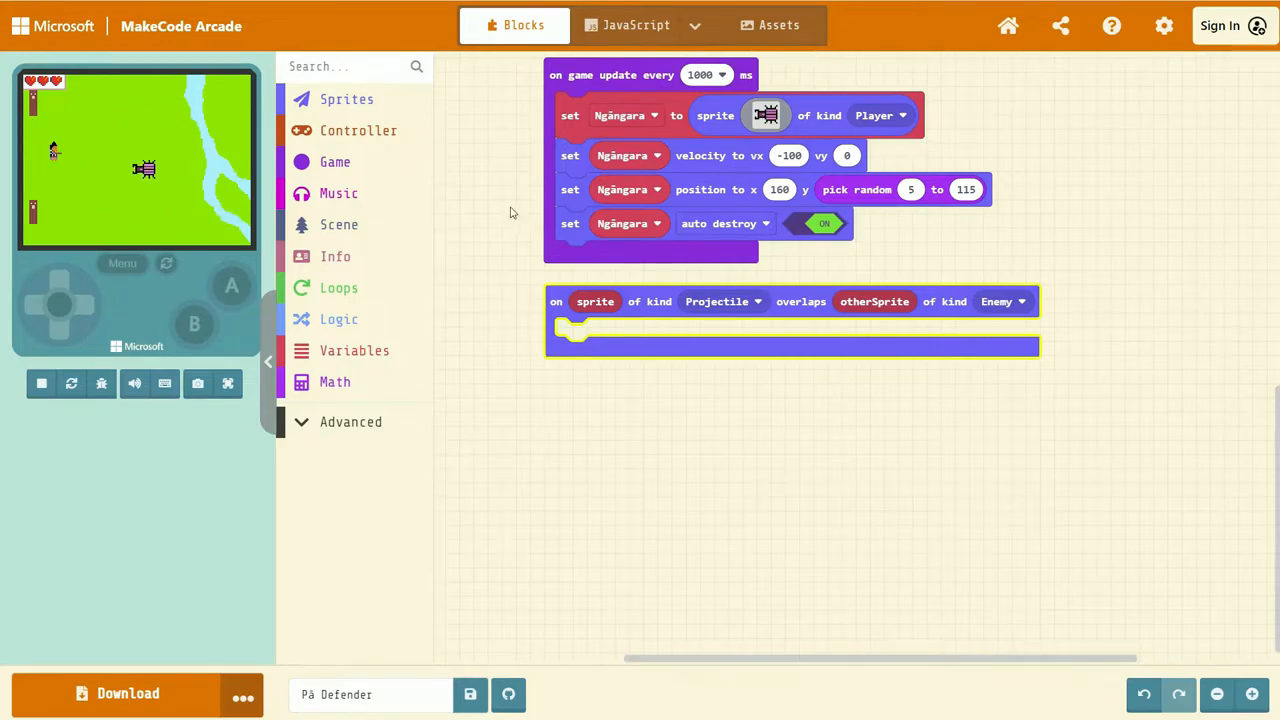
- Add a set-velocity block for Ngāngara inside the event with vx and vy at 0
click(348, 98)
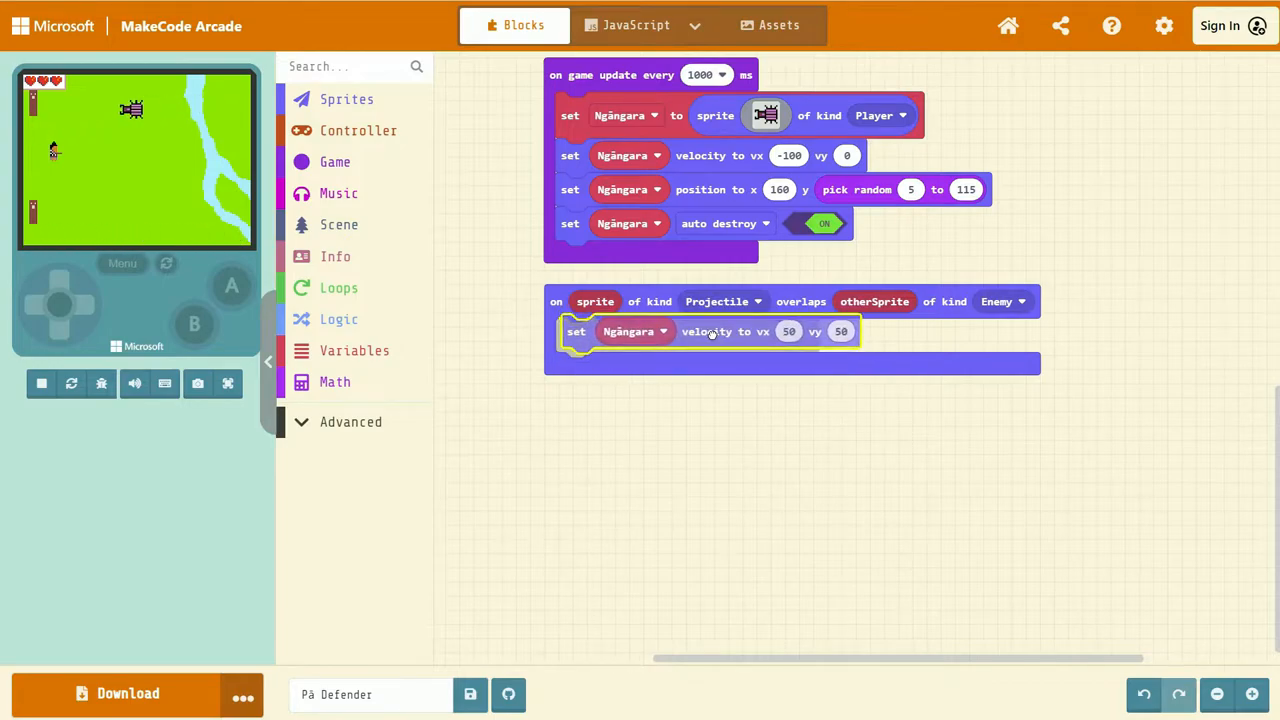
click(788, 332)
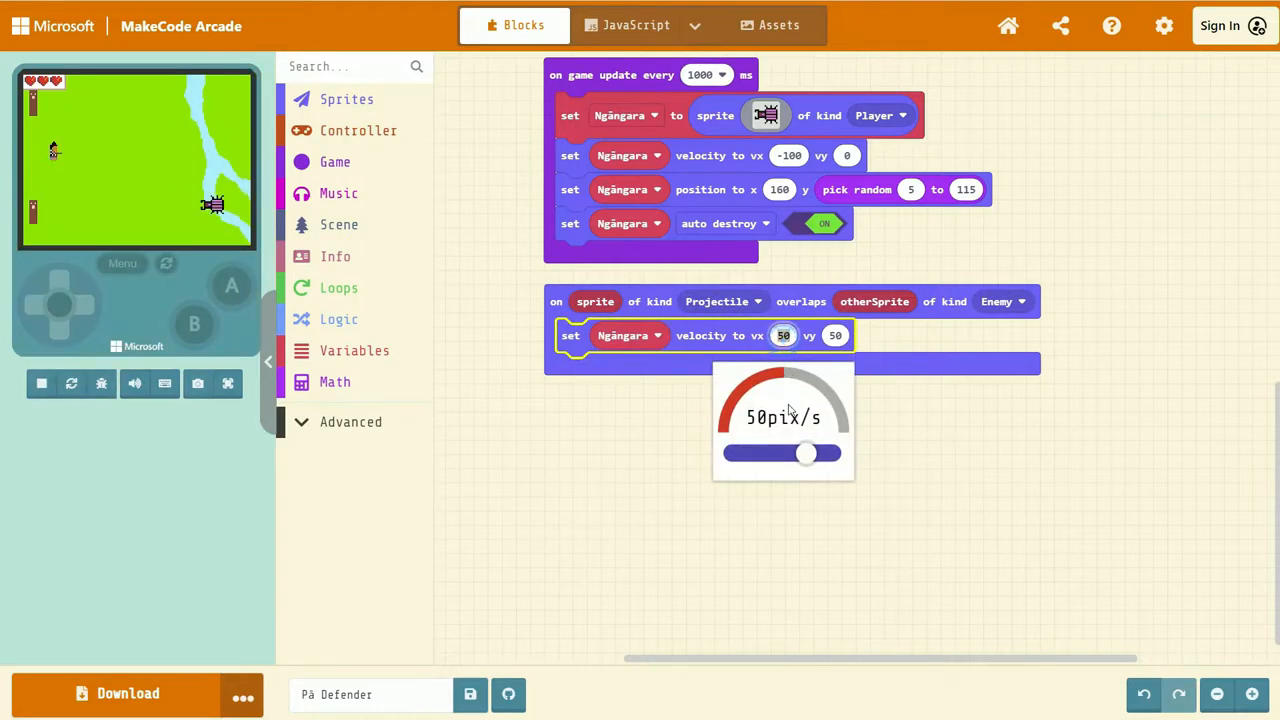
drag(808, 452, 832, 452)
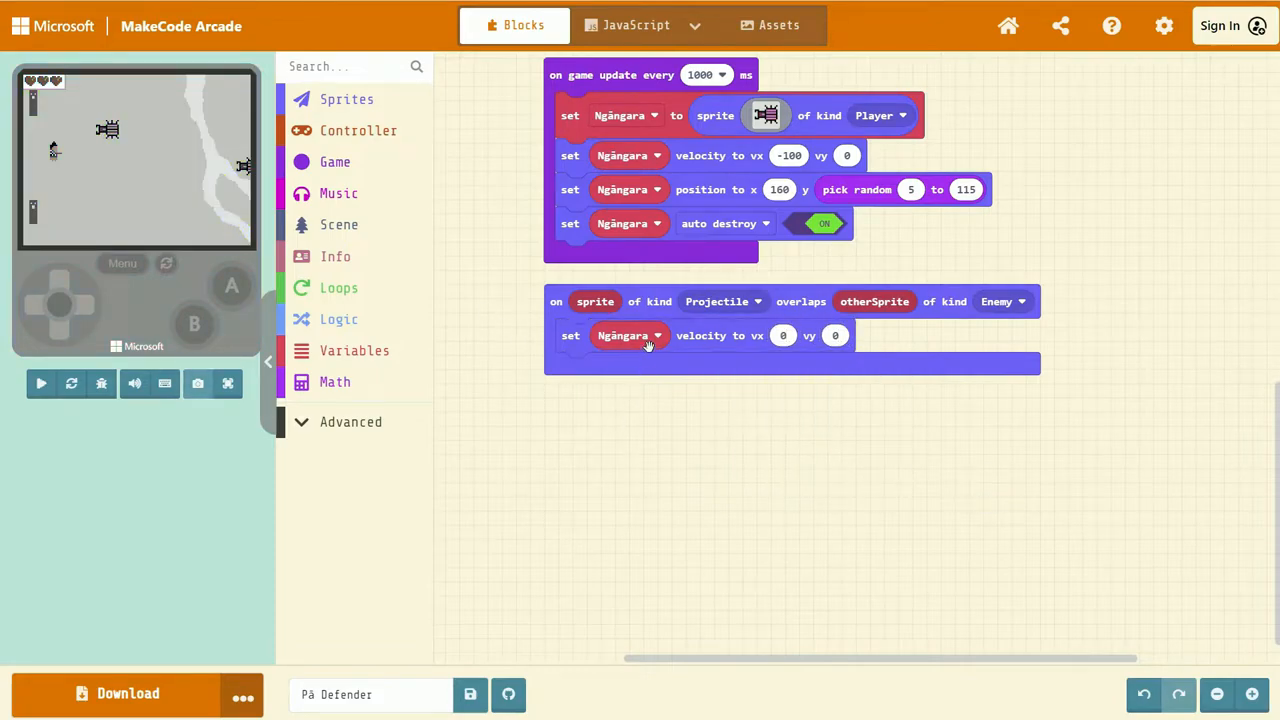
- Remove the Ngāngara variable from the velocity block and discard it
click(40, 384)
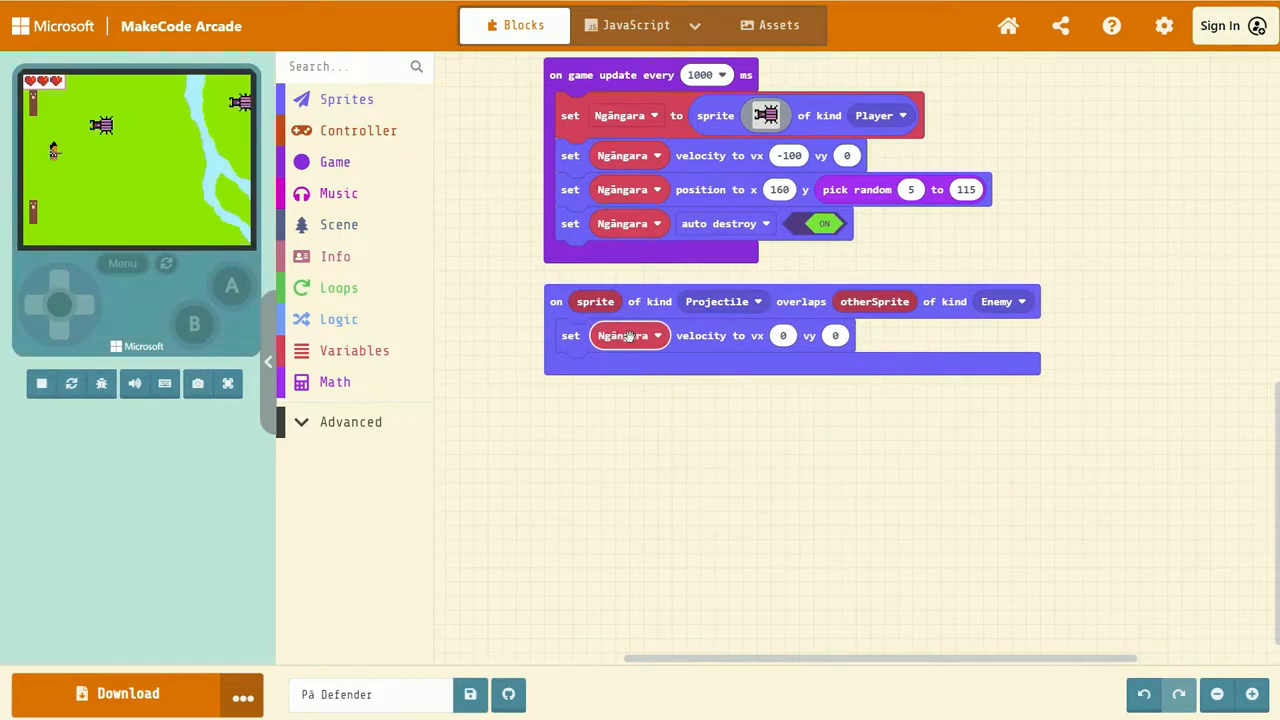
drag(630, 336, 576, 374)
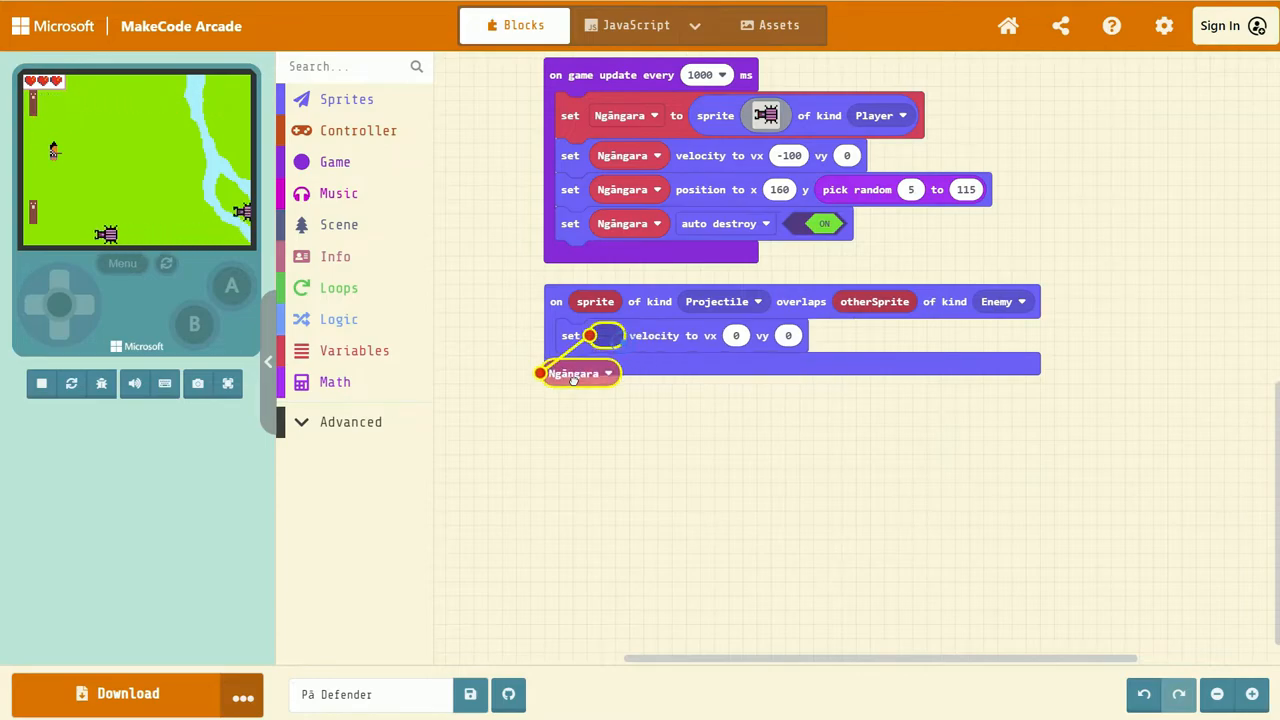
drag(576, 374, 616, 558)
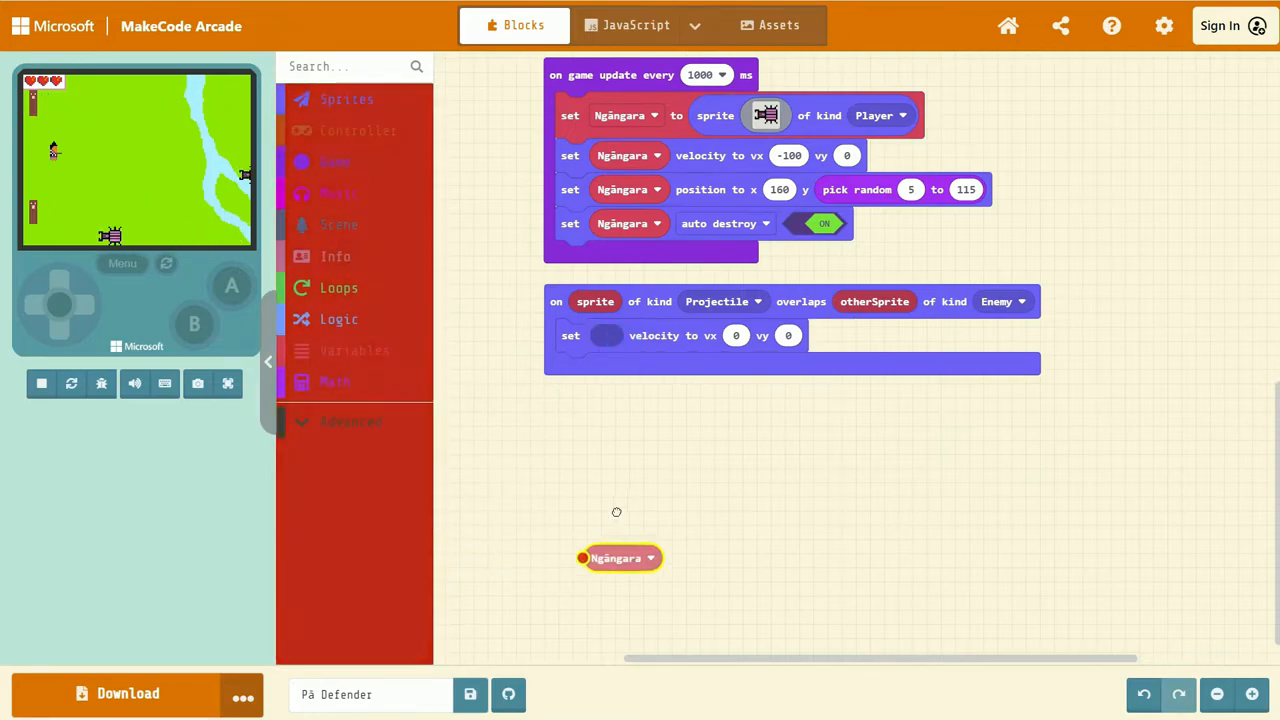
drag(616, 558, 340, 278)
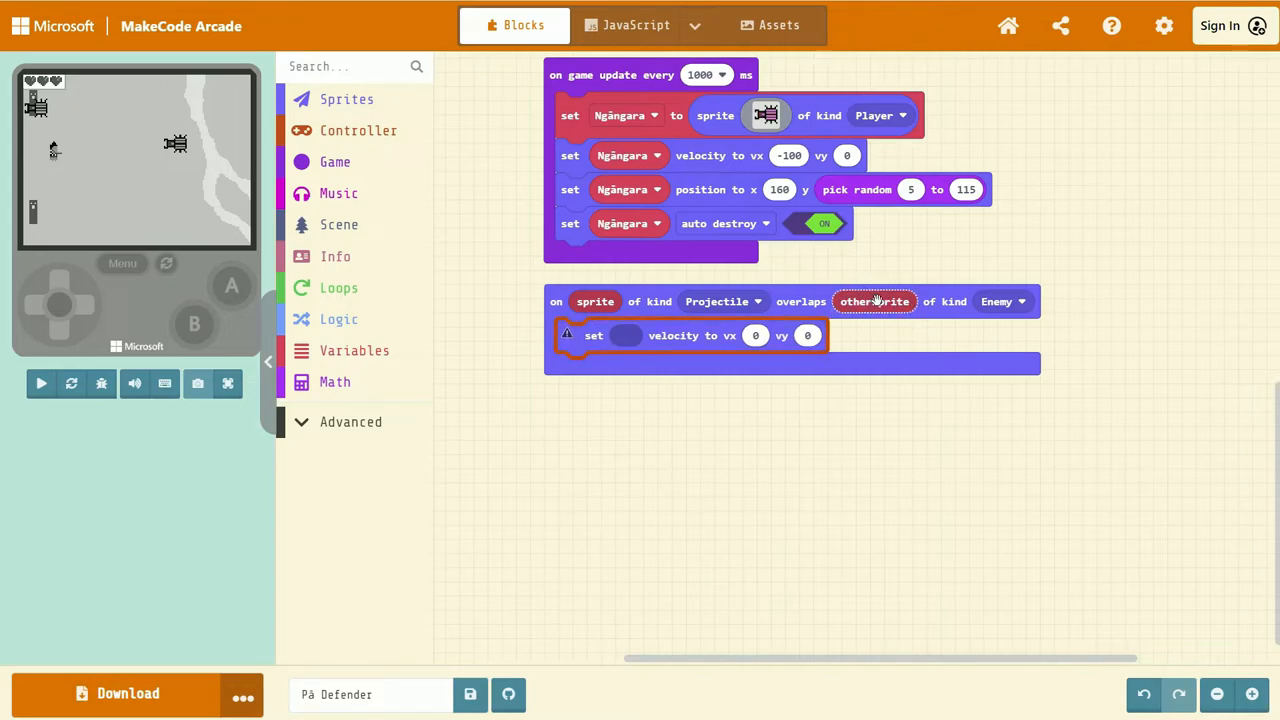
- Make the velocity block act on otherSprite copied from the event header
drag(874, 300, 652, 392)
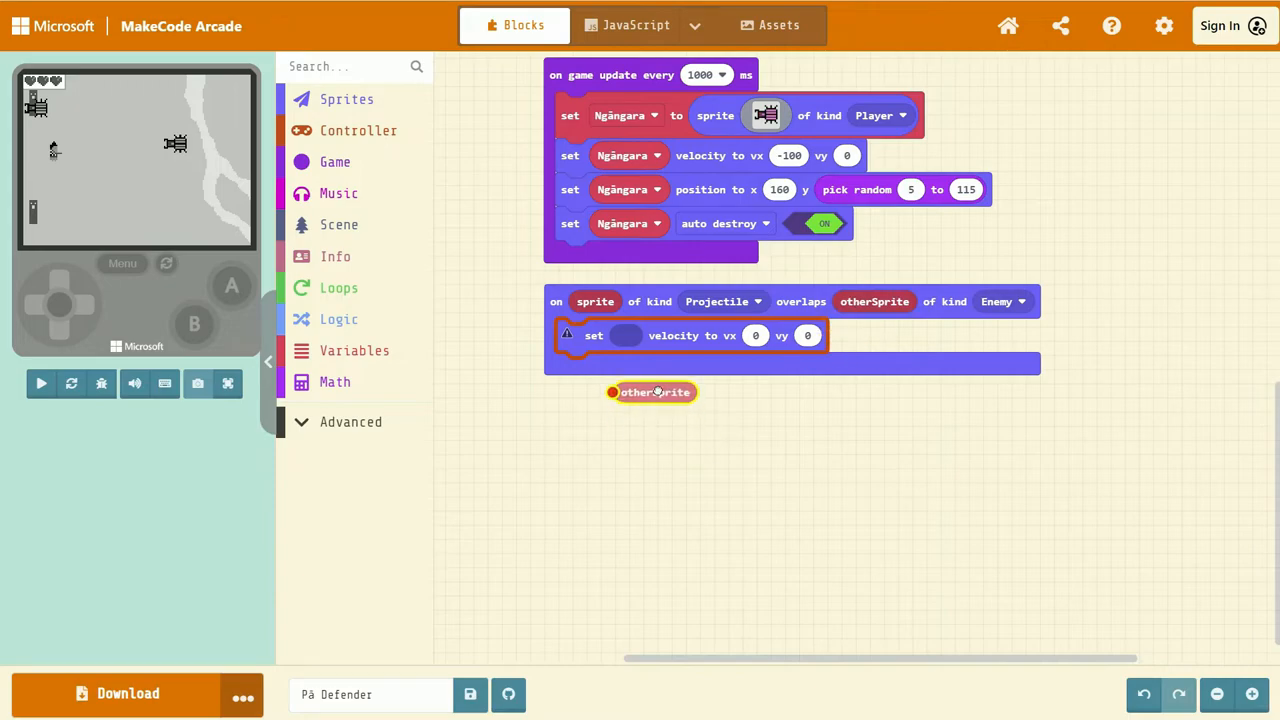
drag(652, 392, 620, 336)
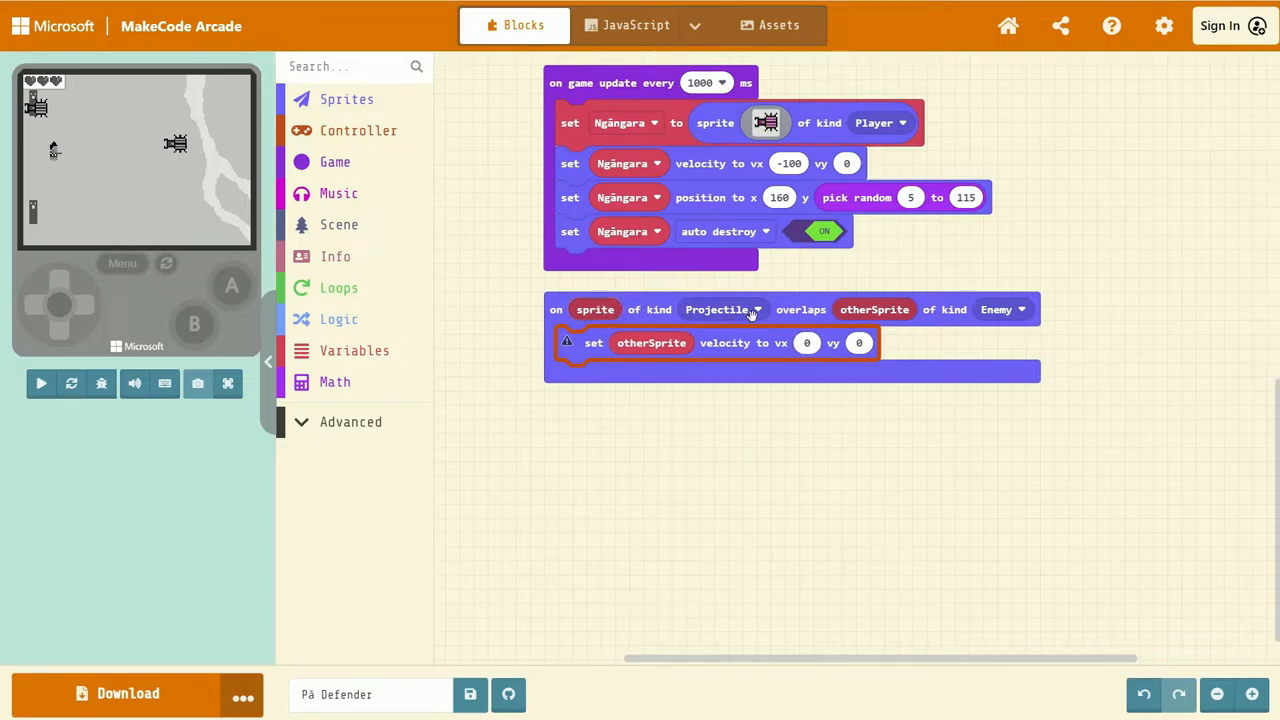
click(40, 384)
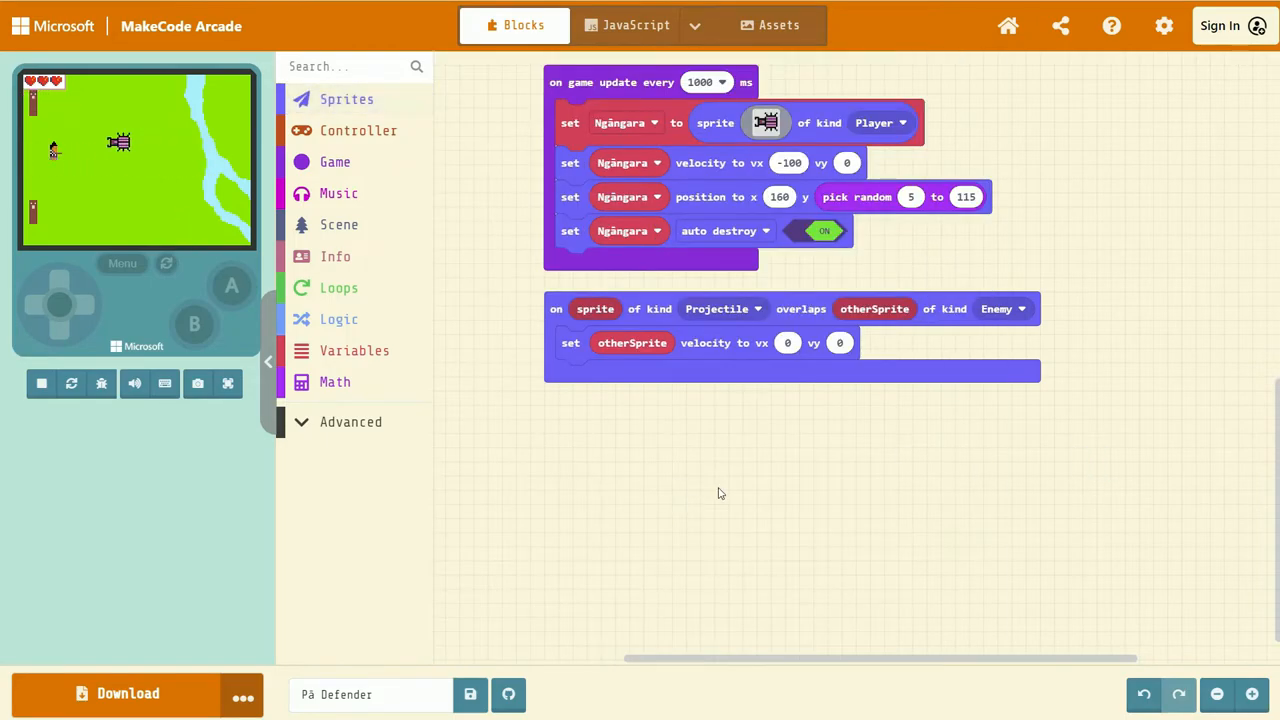
- Place a destroy block under the velocity block inside the overlap event
click(348, 98)
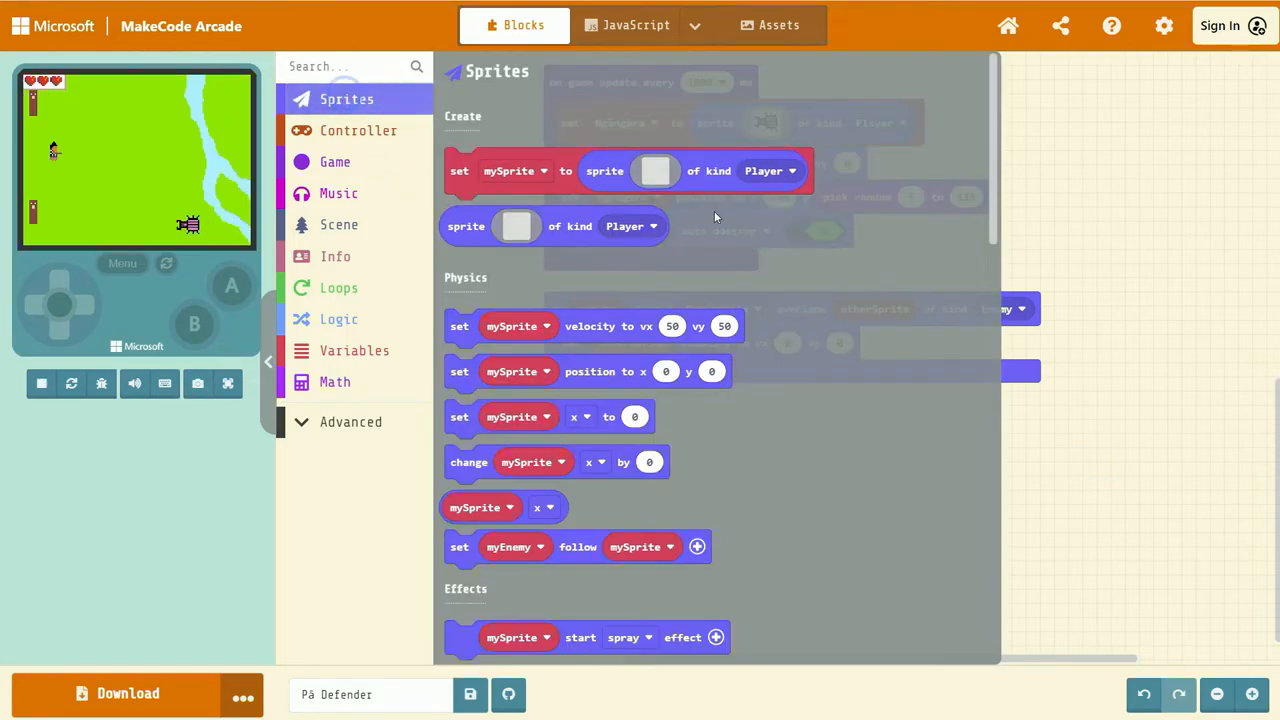
scroll(down, 3)
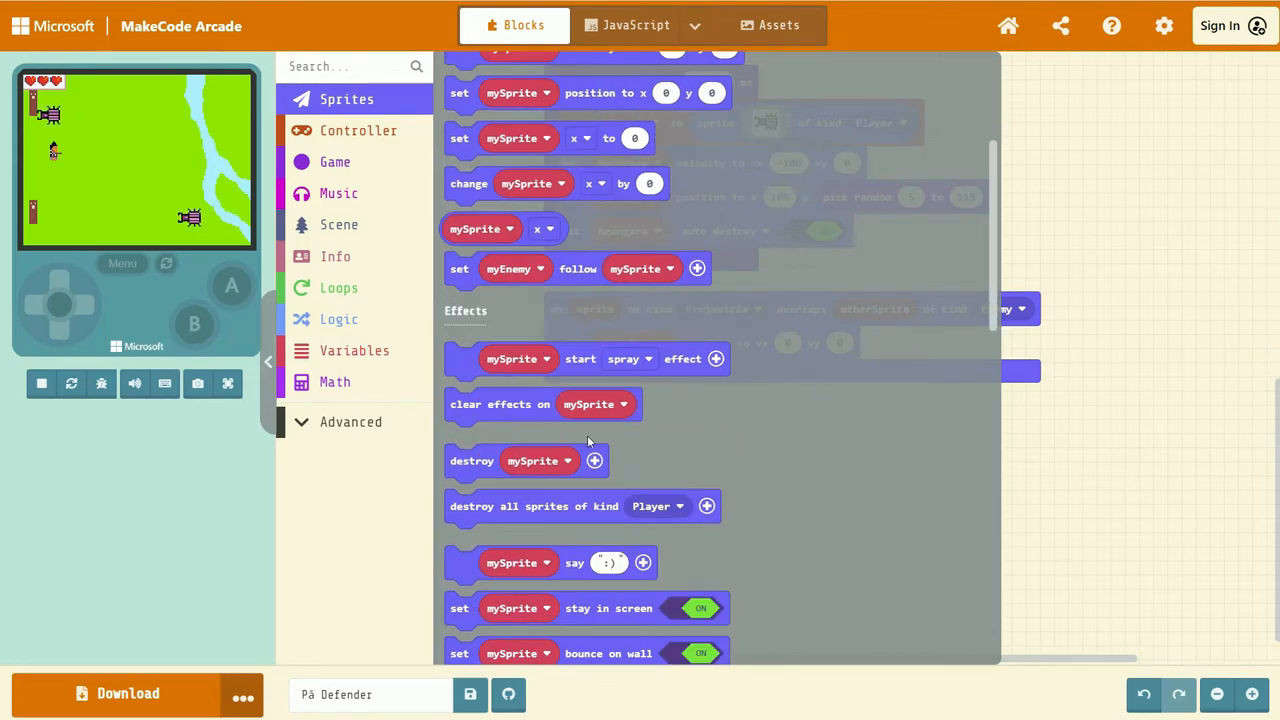
click(524, 460)
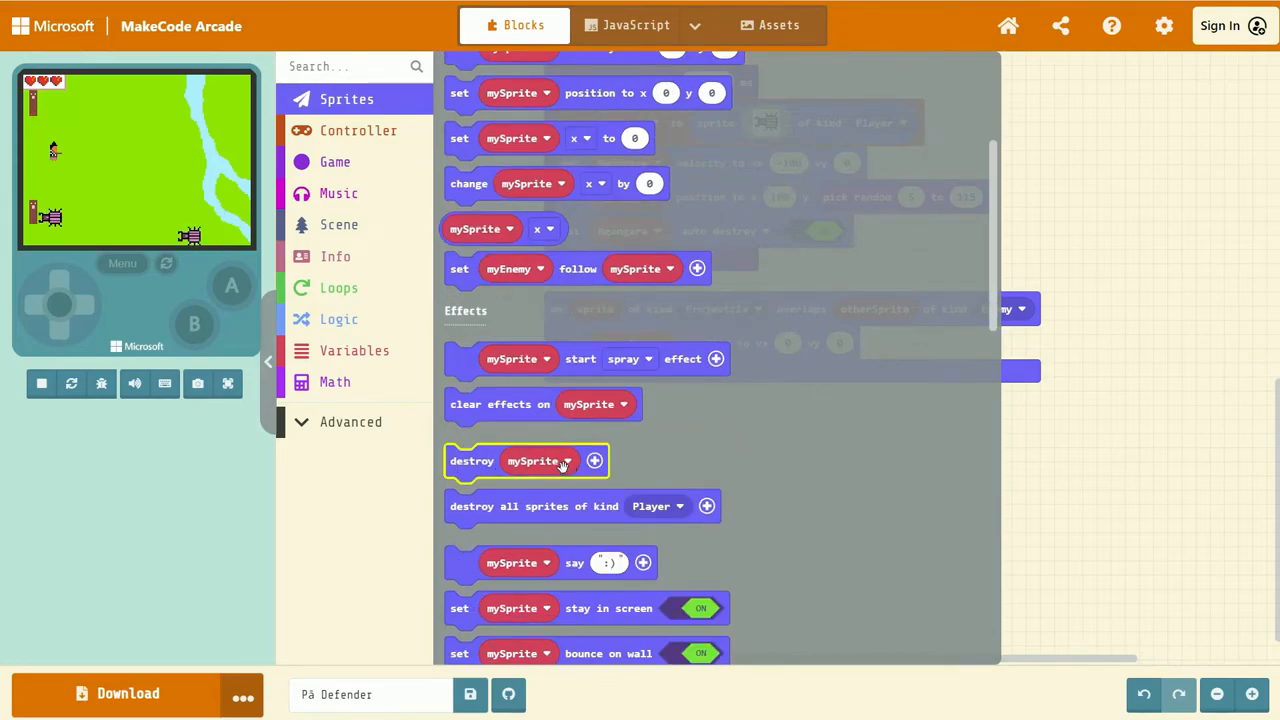
drag(524, 460, 724, 474)
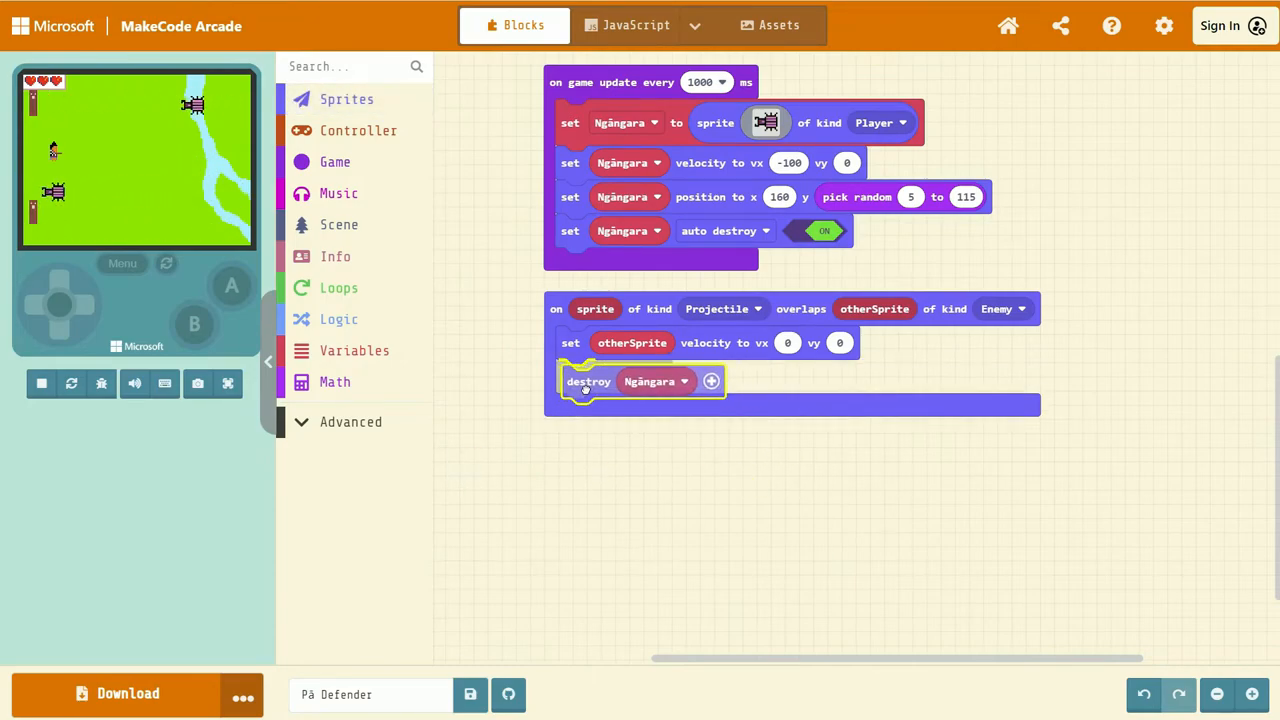
- Target the destroy block at otherSprite instead of Ngāngara
click(40, 384)
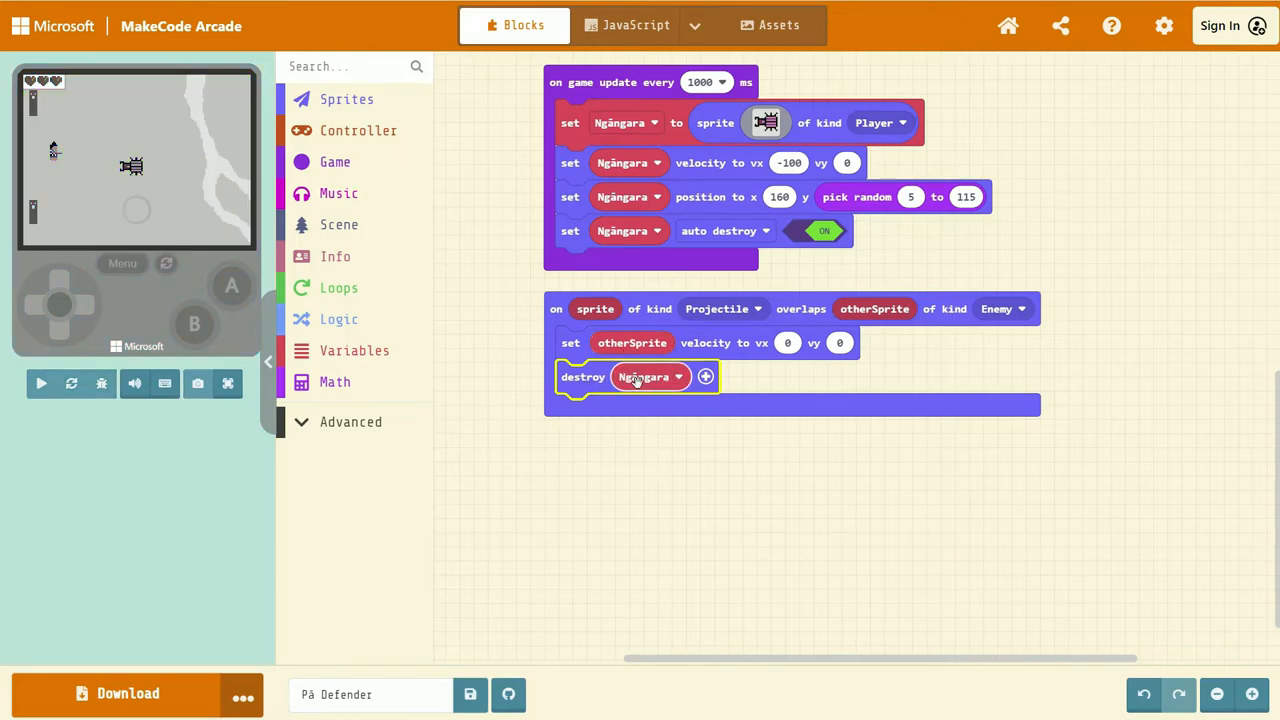
click(40, 384)
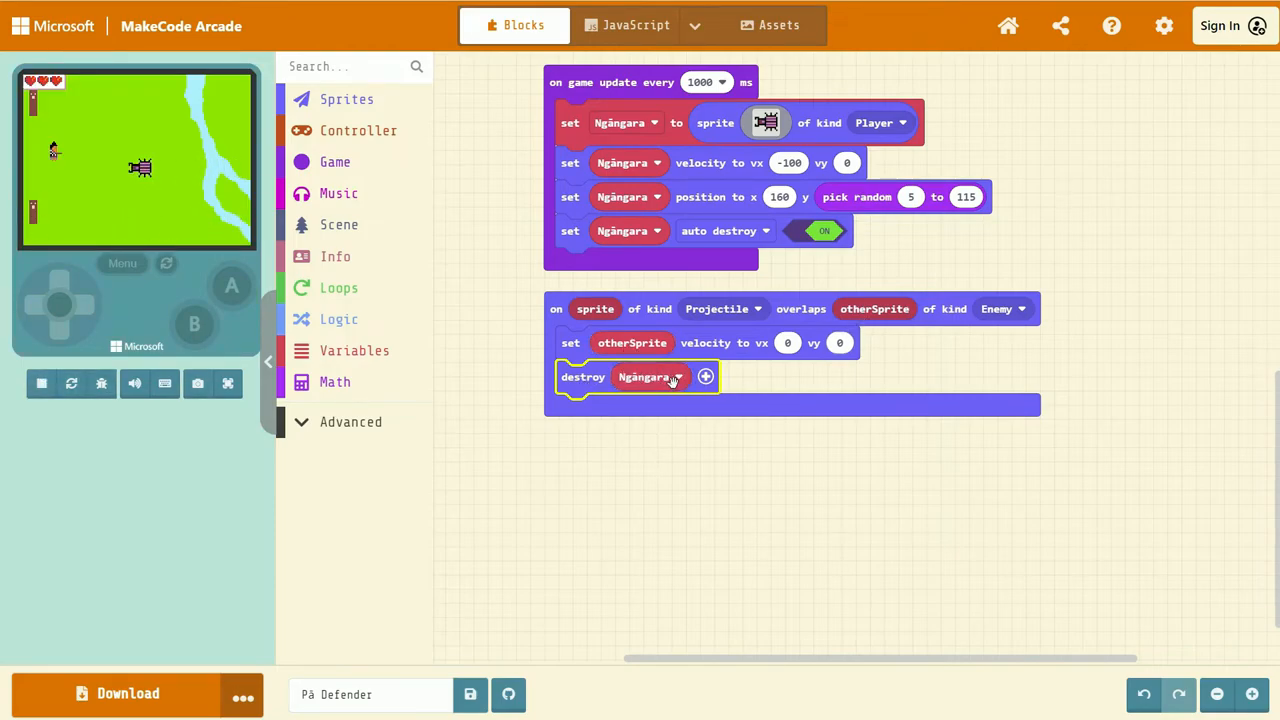
click(648, 376)
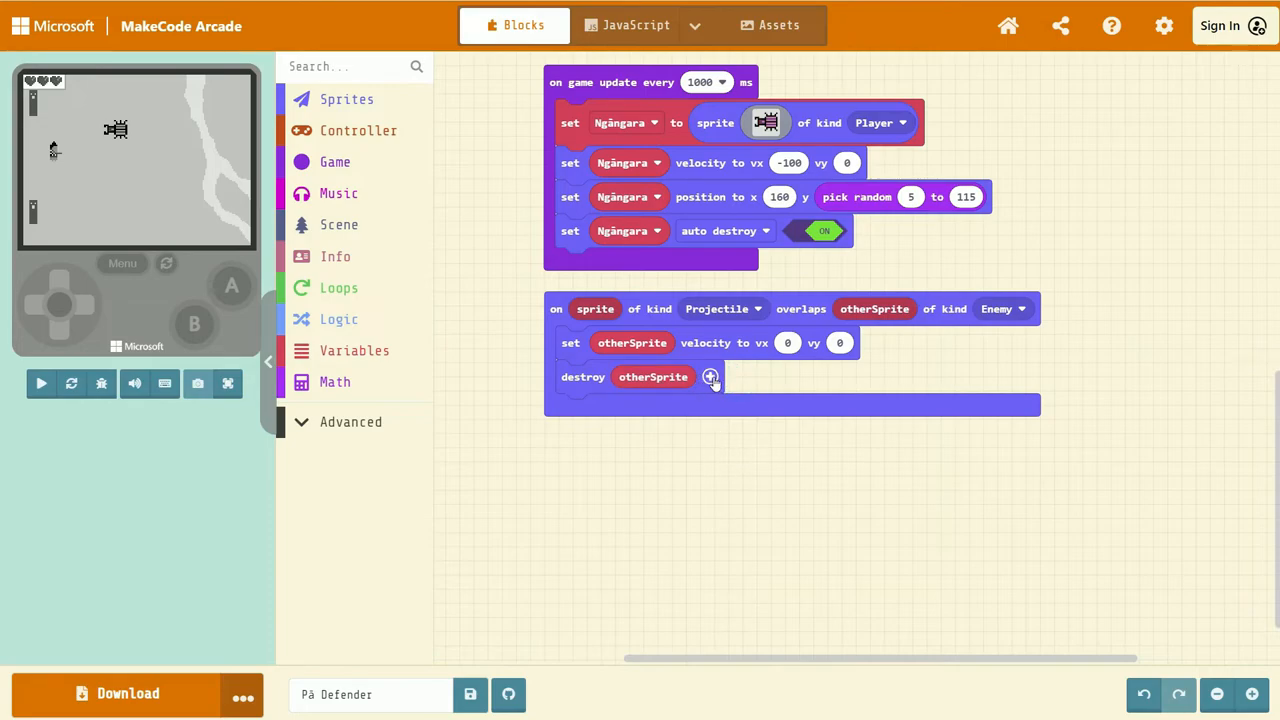
- Expand the destroy block to use the spray effect with a 100 ms duration
click(710, 376)
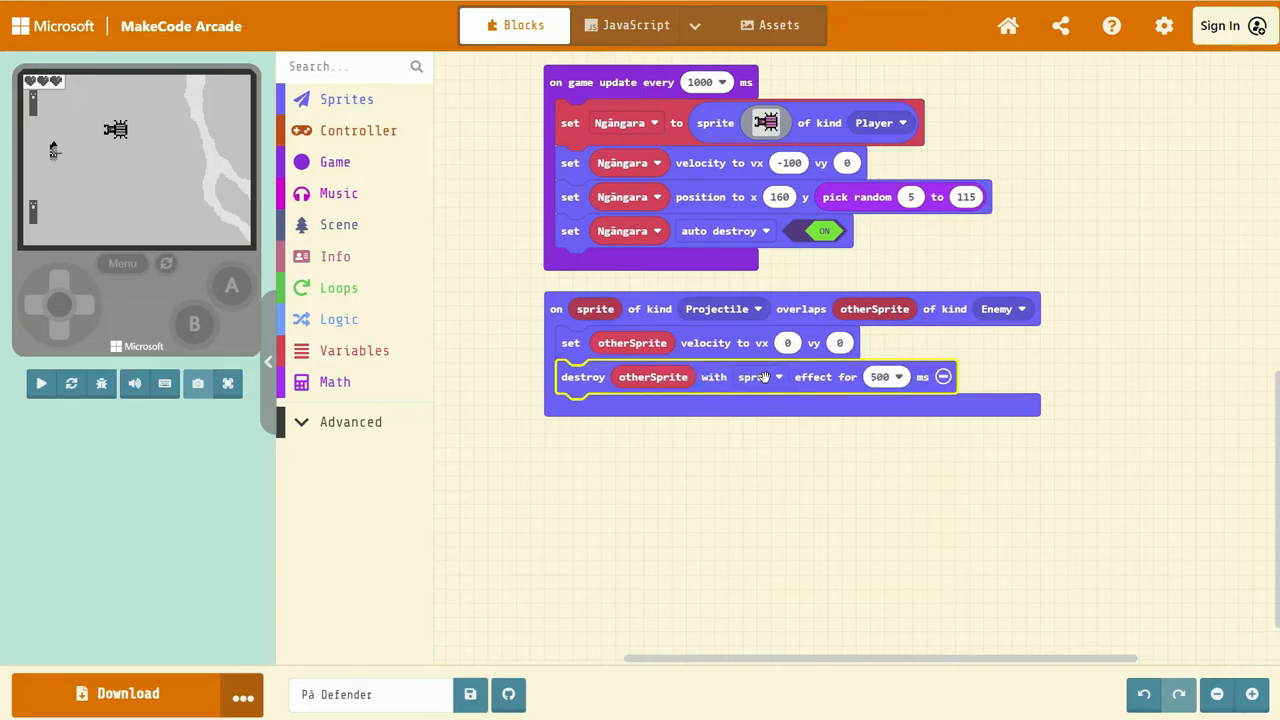
click(42, 384)
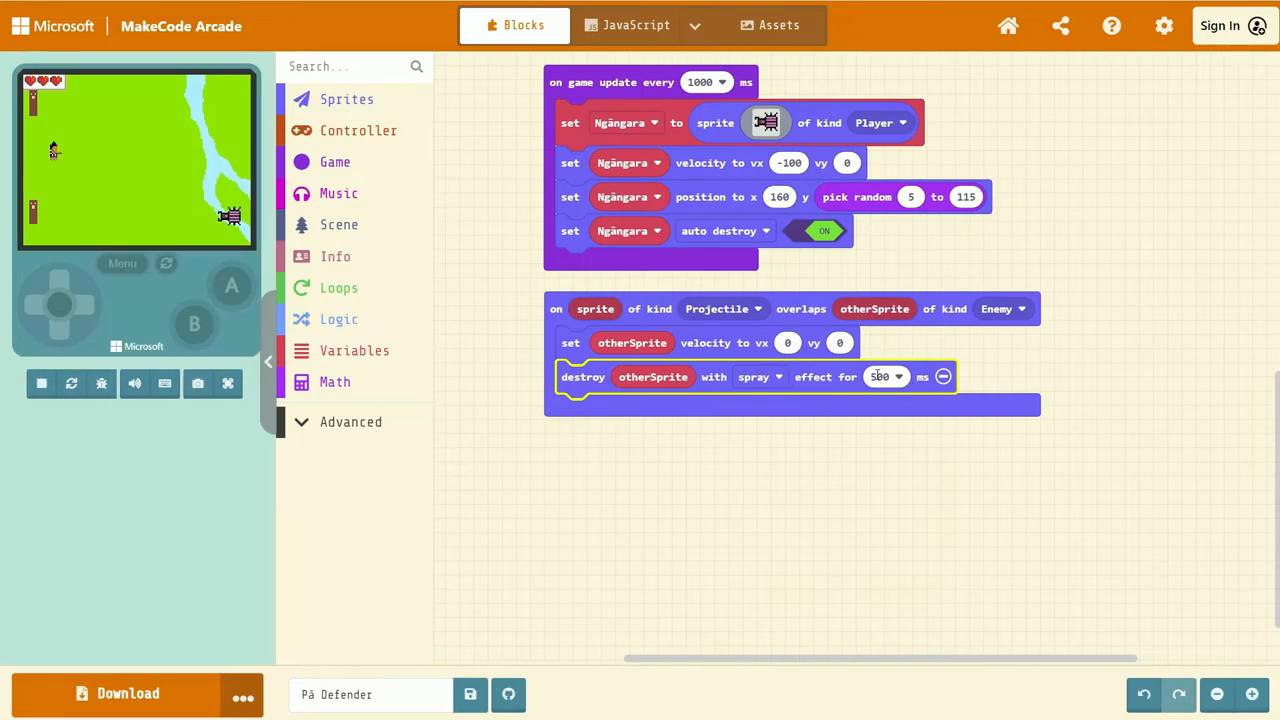
click(756, 376)
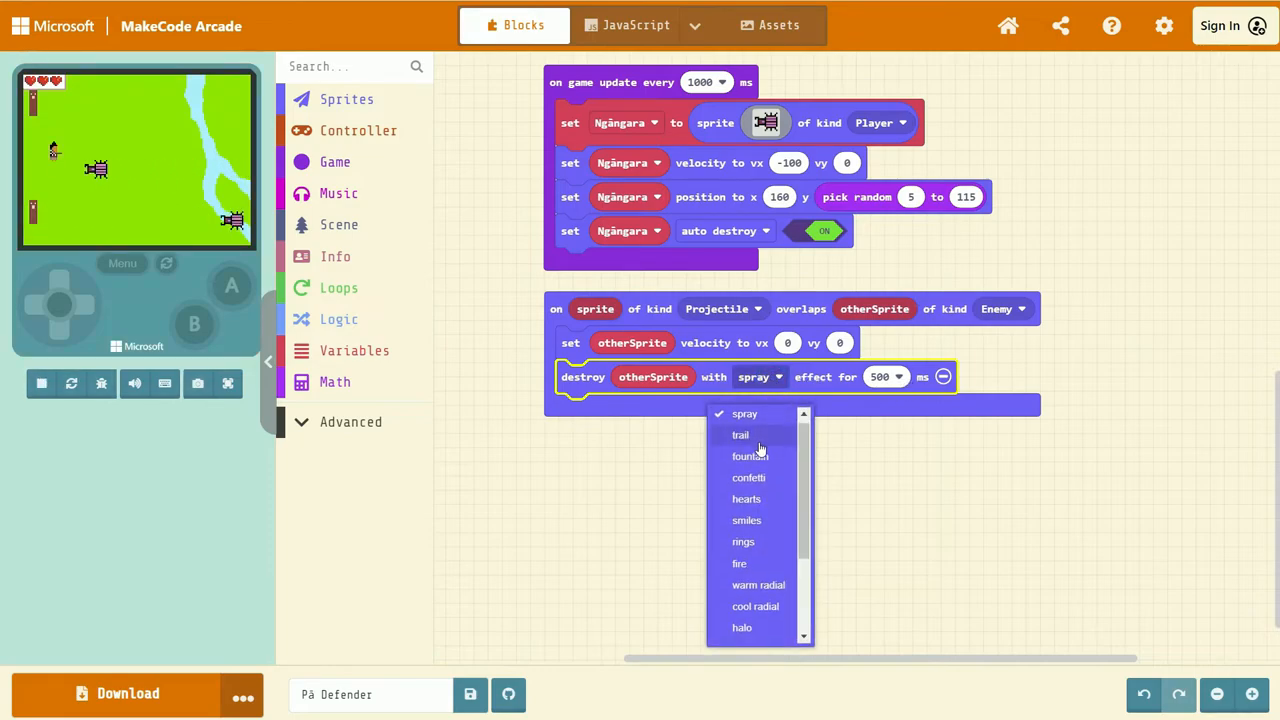
scroll(down, 3)
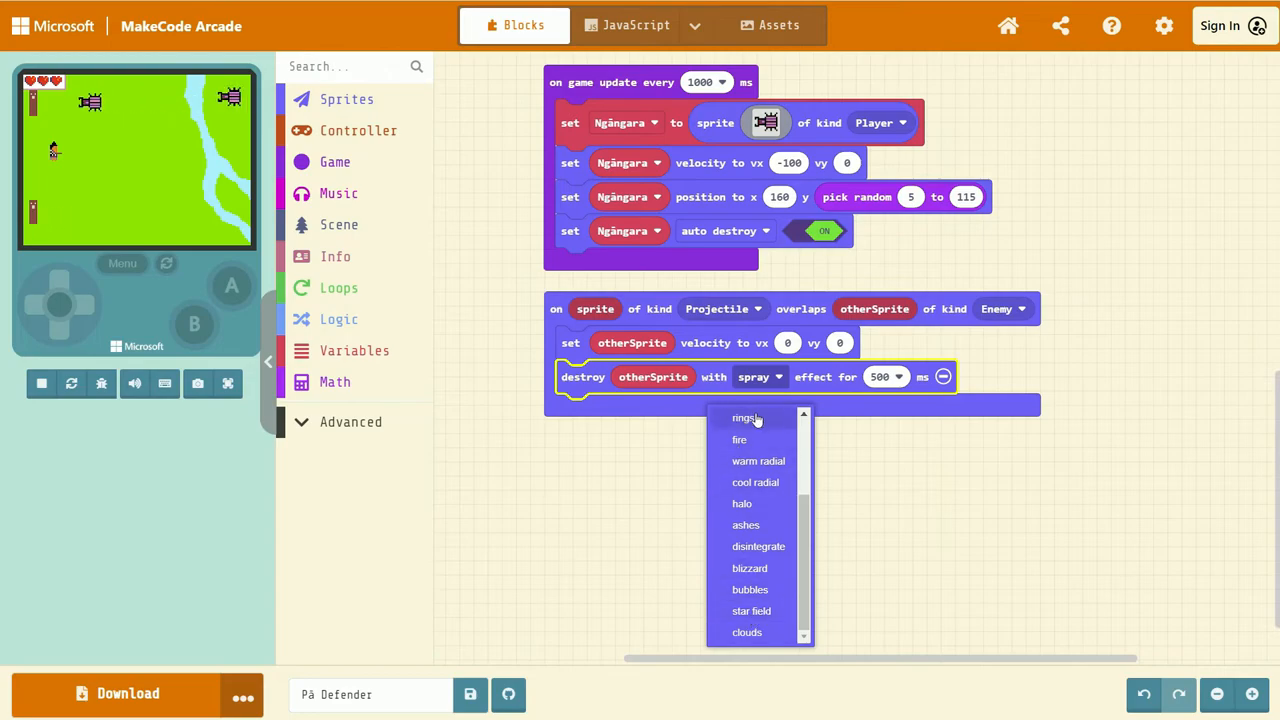
click(884, 376)
text(1)
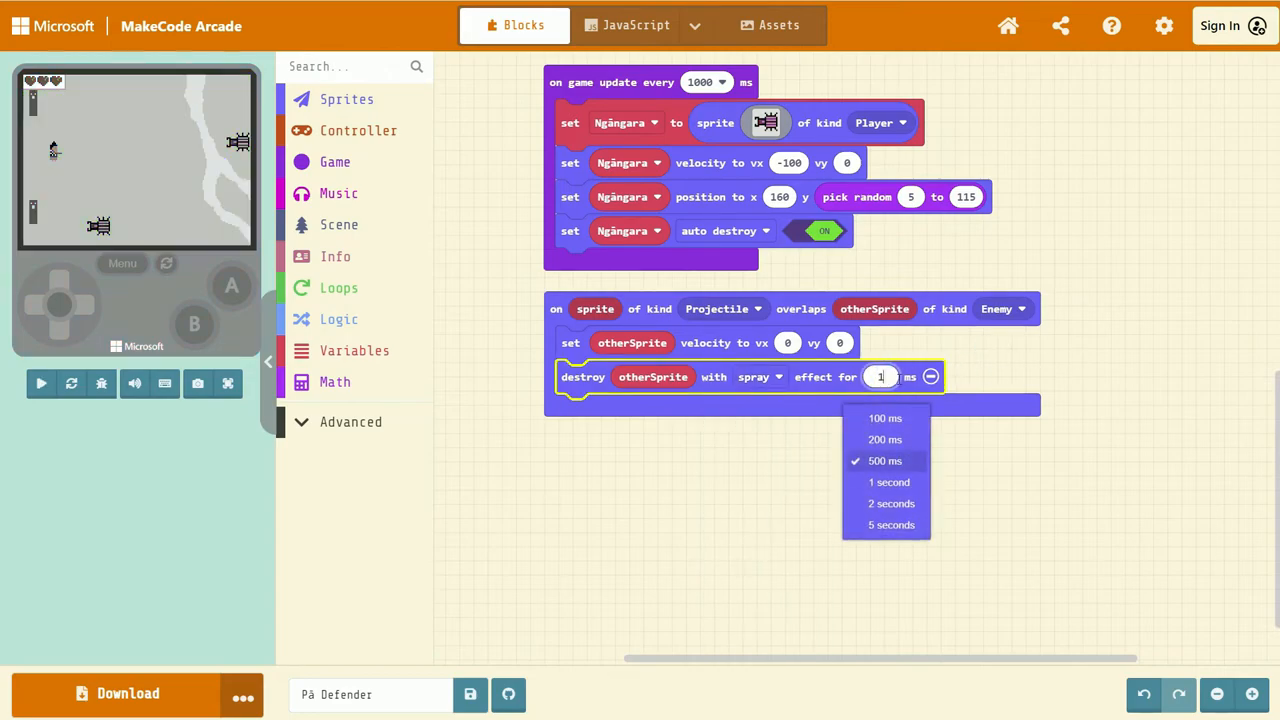
click(884, 418)
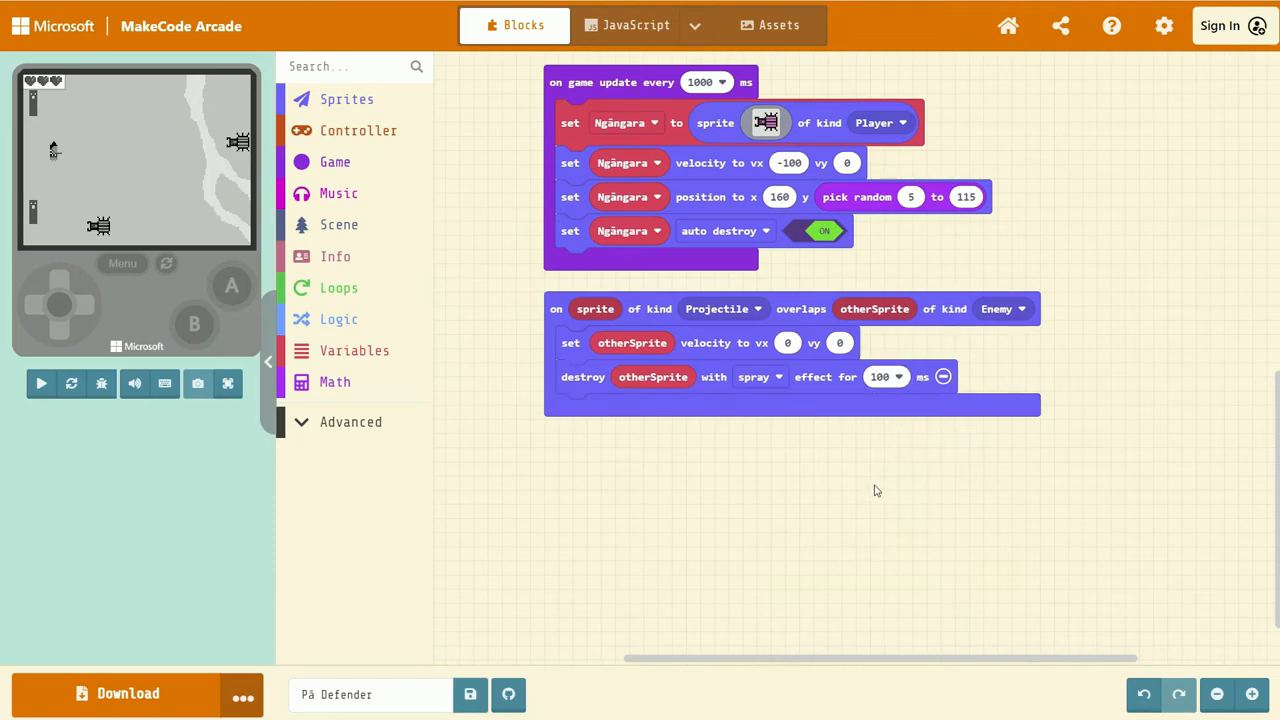
click(40, 384)
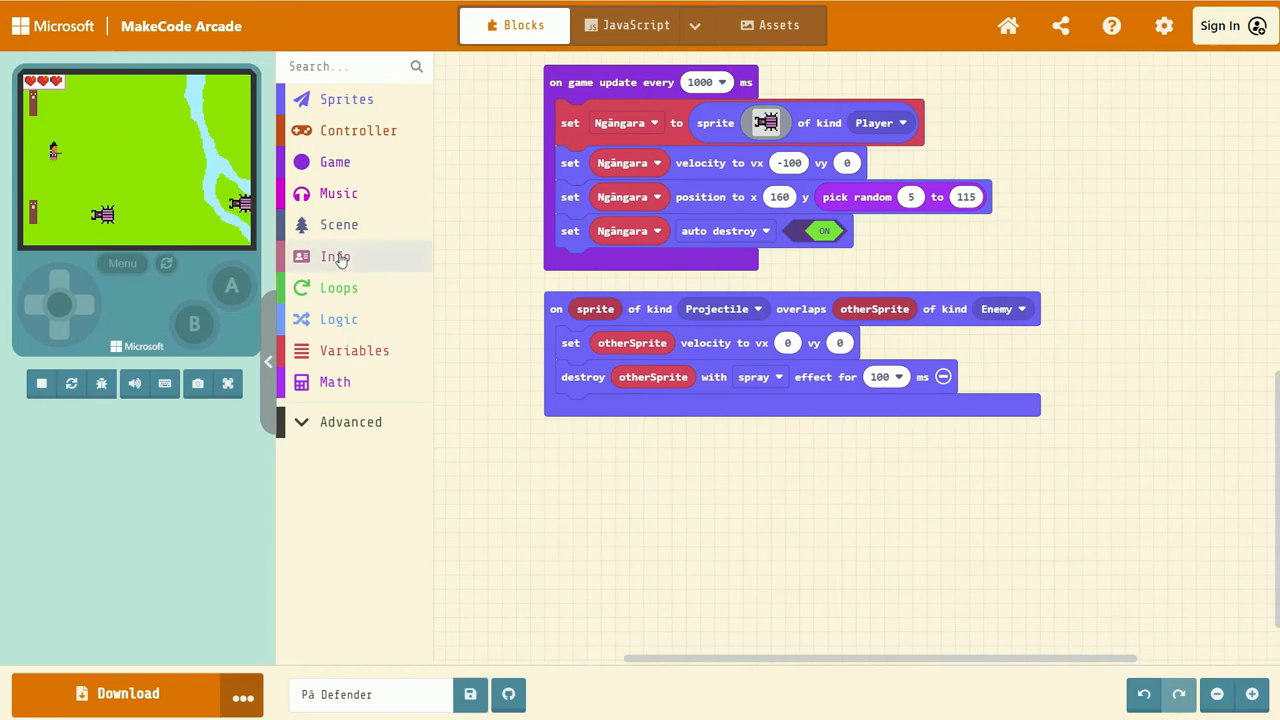
- Attach a 'change score by 1' block from Info below the destroy block
click(336, 256)
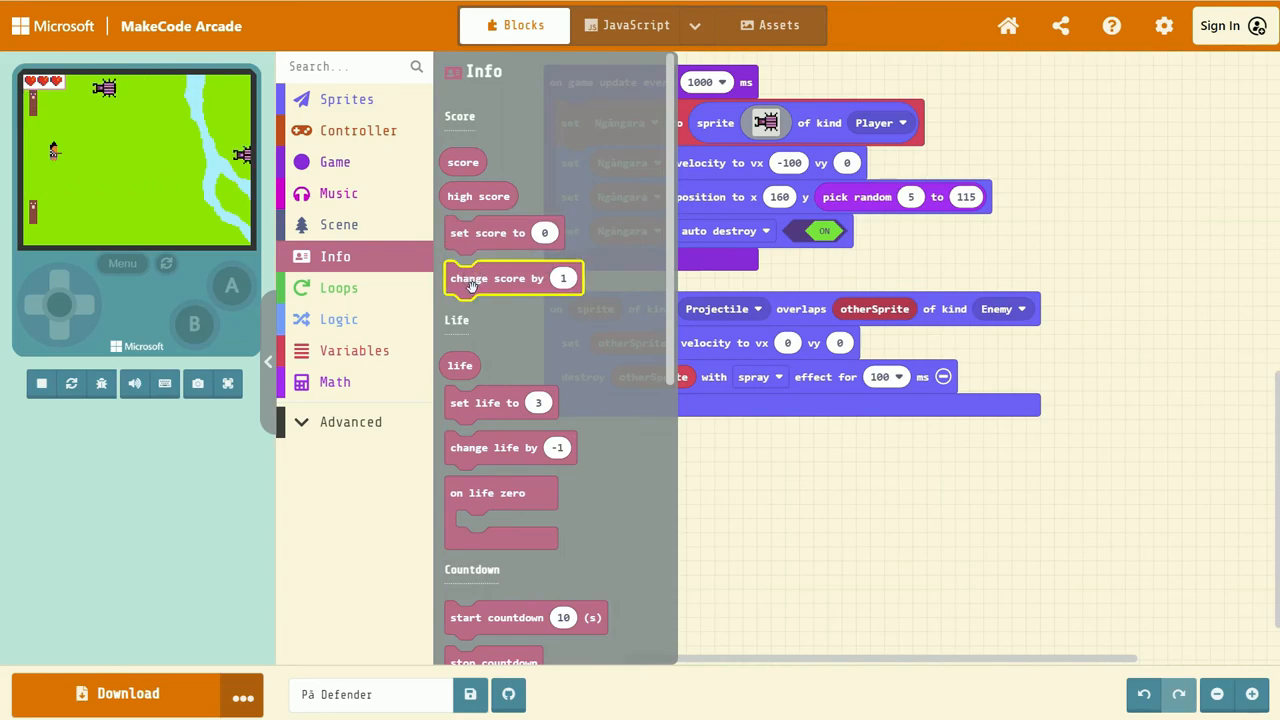
drag(512, 278, 528, 300)
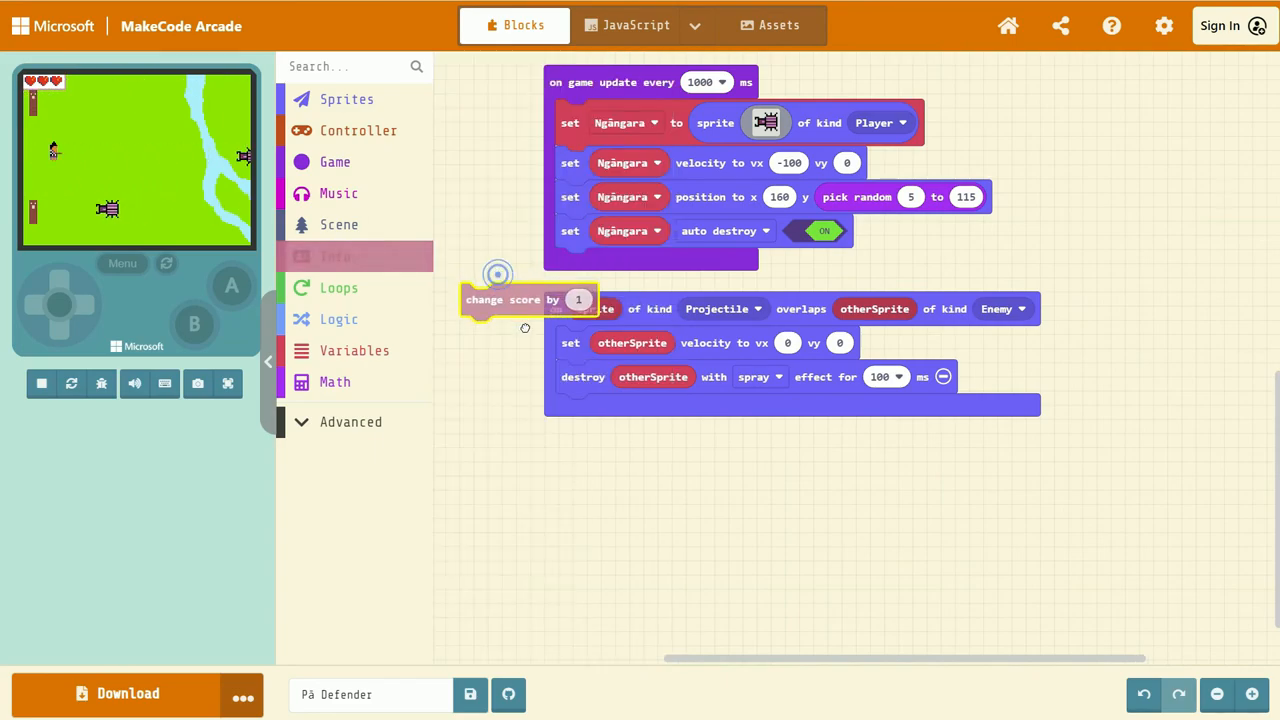
drag(500, 300, 644, 418)
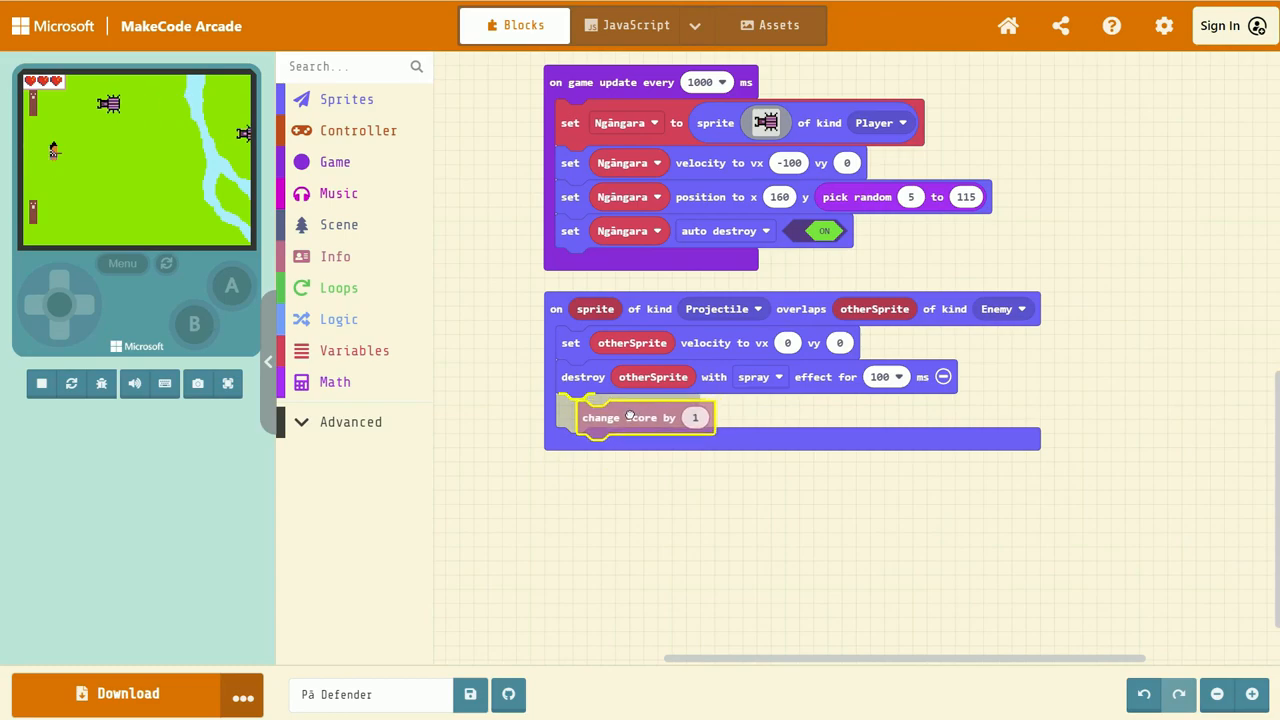